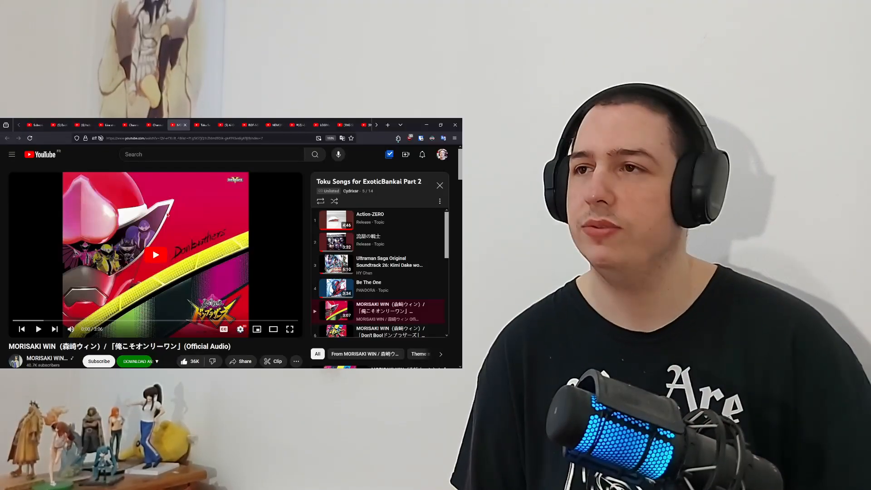
Start playback of MORISAKI WIN's 「俺こそオンリーワン」, track five of Toku Songs
click(156, 255)
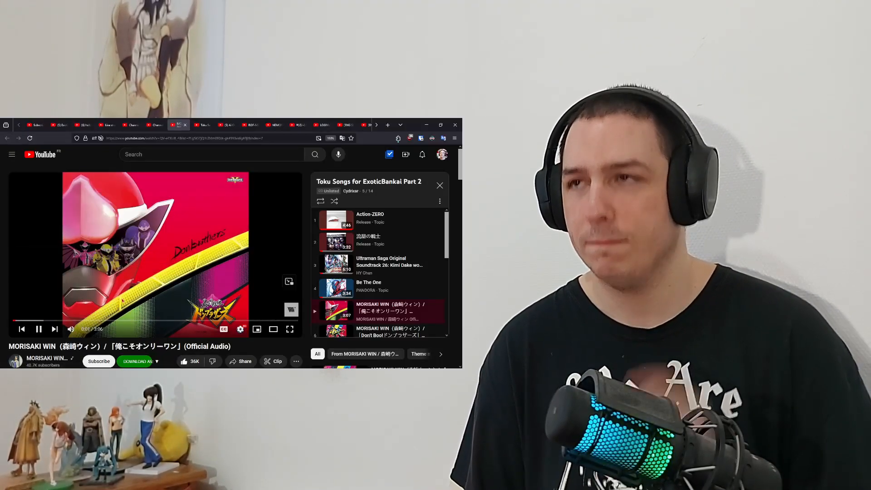
click(156, 254)
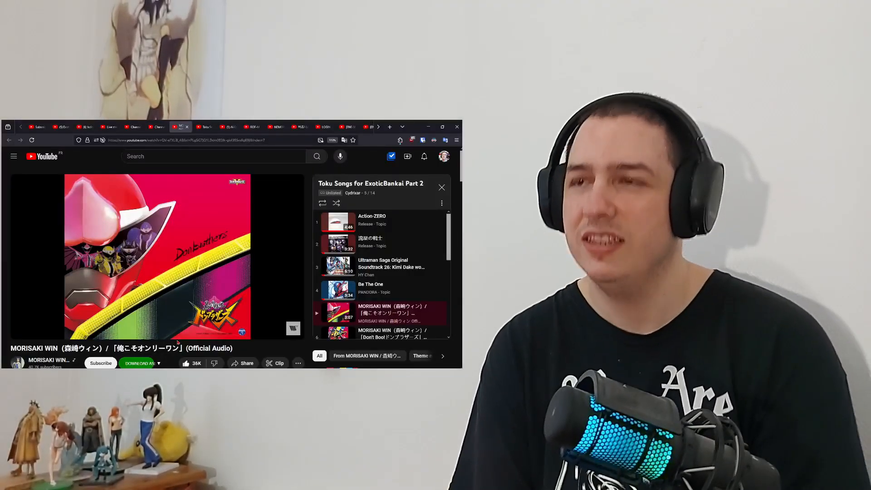
Pause 「俺こそオンリーワン」 briefly, then resume it so it plays toward the end
click(158, 256)
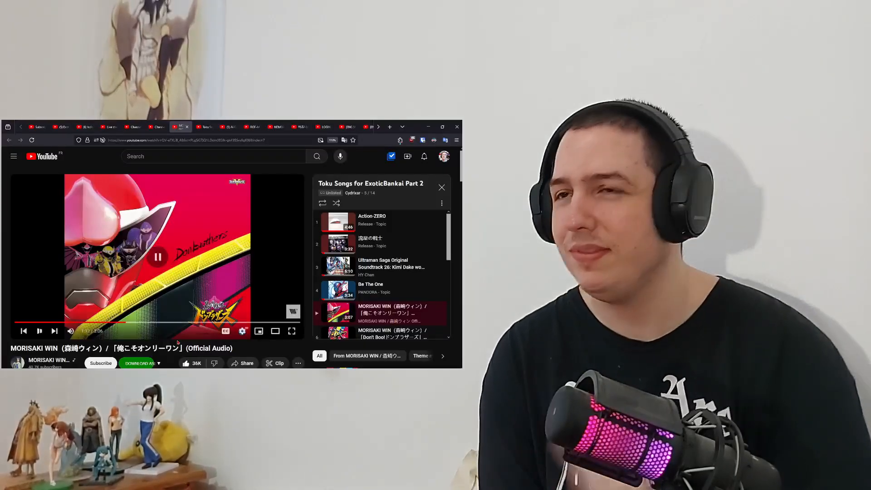
click(158, 256)
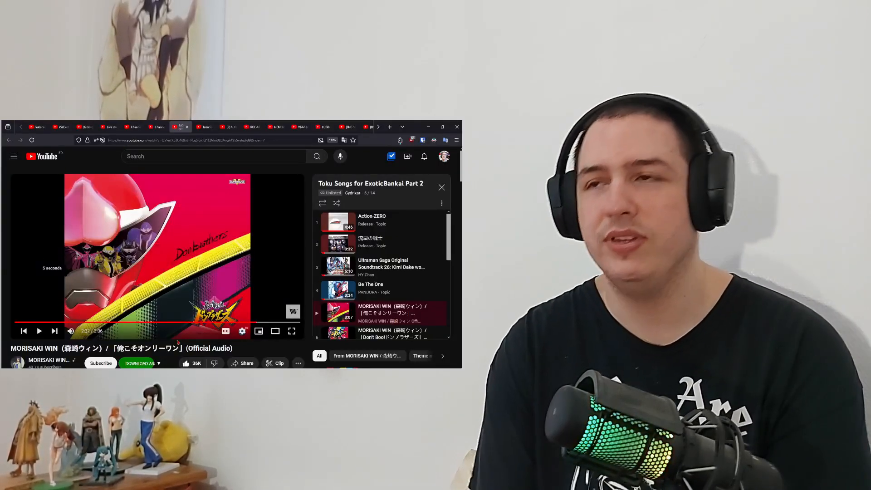
Resume 「俺こそオンリーワン」 from the player's lower-left control so it finishes
click(39, 331)
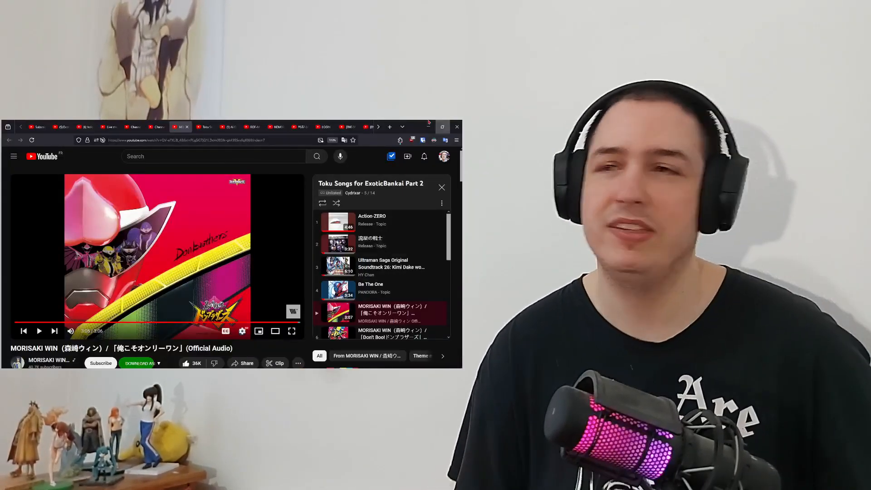
Scroll down to the comments and post 'Super fun song' under the video
scroll(down, 3)
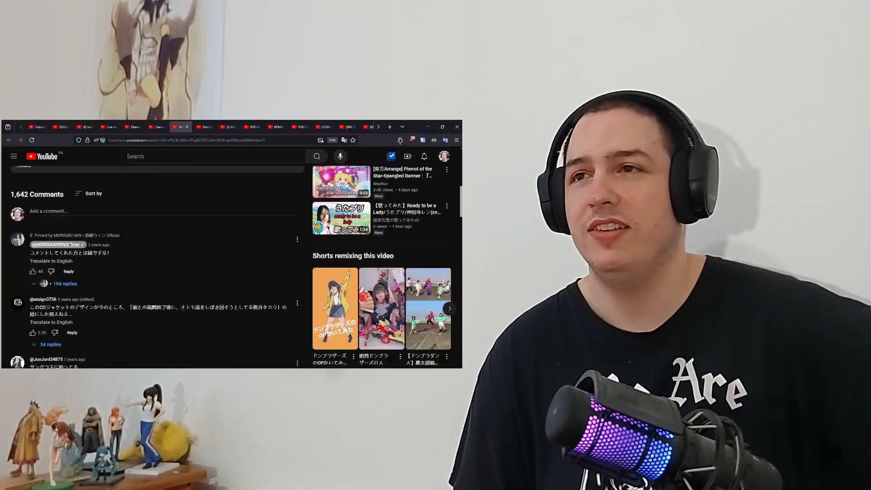
scroll(down, 3)
text(Super fun song)
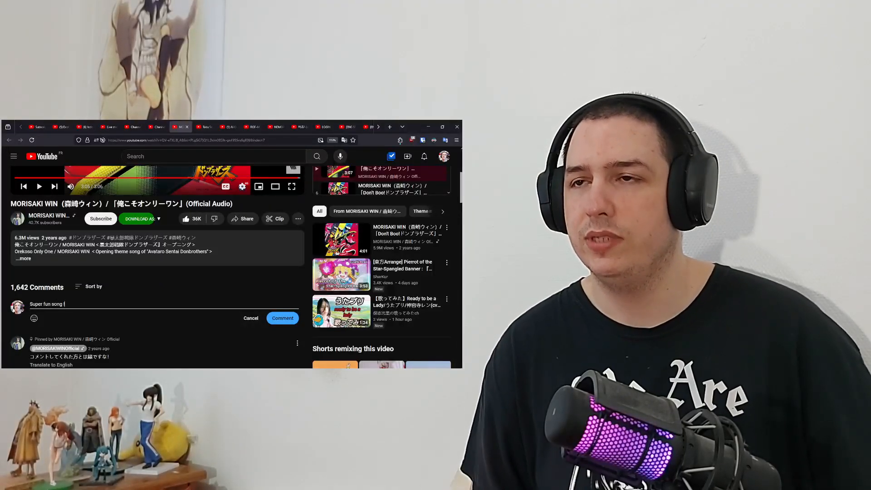
click(282, 317)
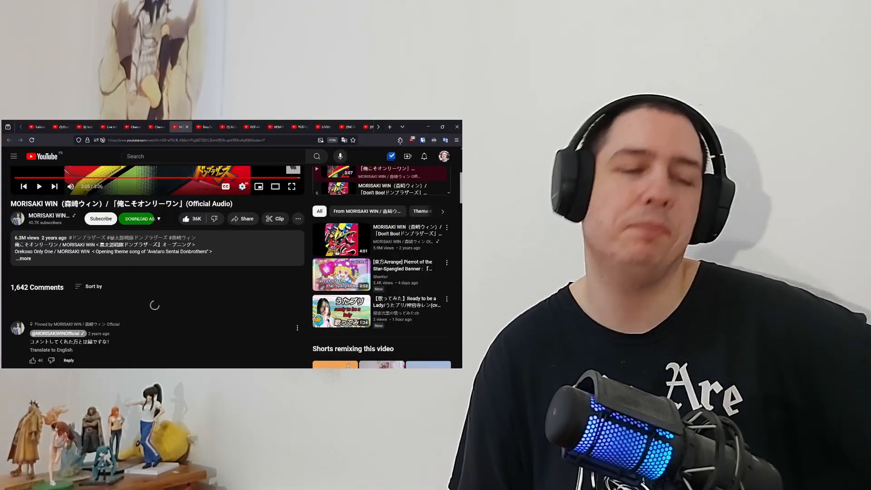